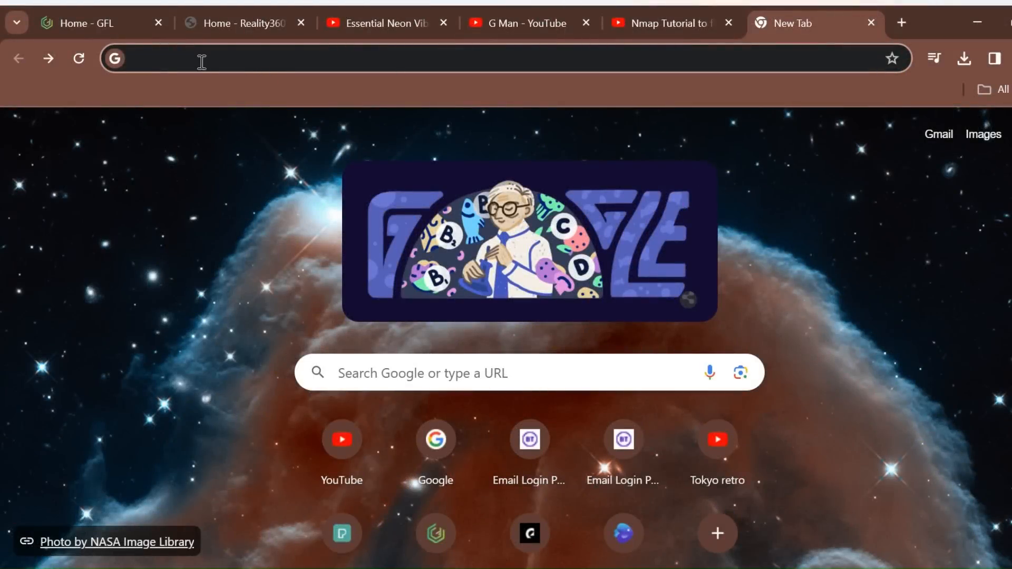
Step: Load nmap.org/nsedoc/categories/vuln.html and scroll through the listed vuln scripts
{"action": "type", "text": "nmap.org/nsedoc/categories/vuln.html"}
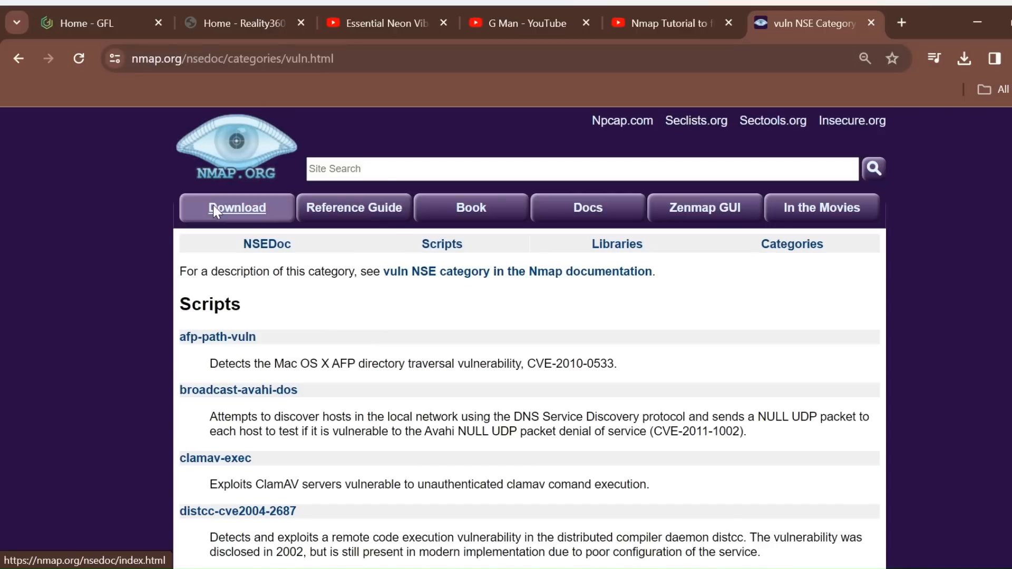
{"action": "scroll", "scroll_direction": "down", "scroll_amount": 3}
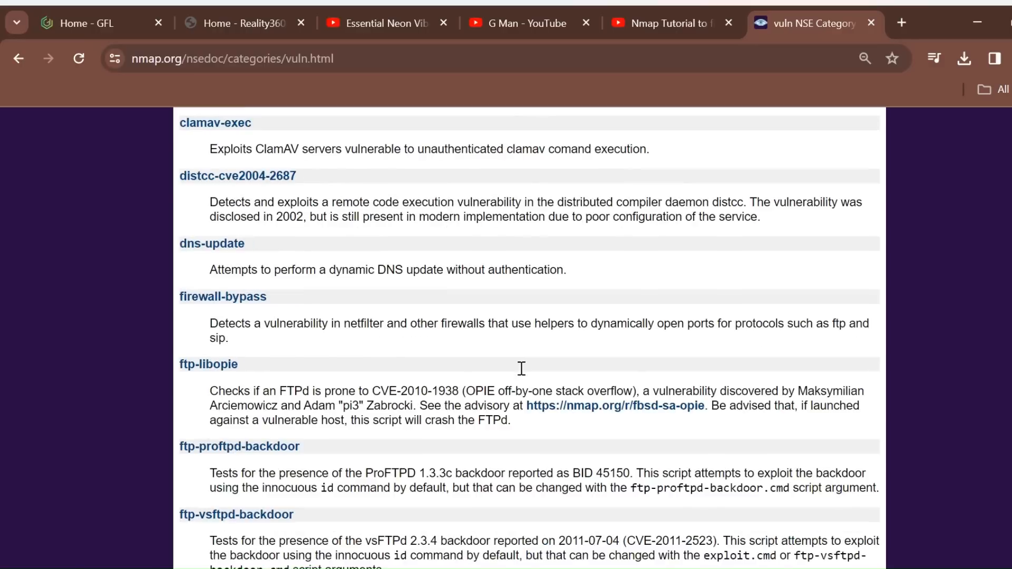
{"action": "scroll", "scroll_direction": "down", "scroll_amount": 3}
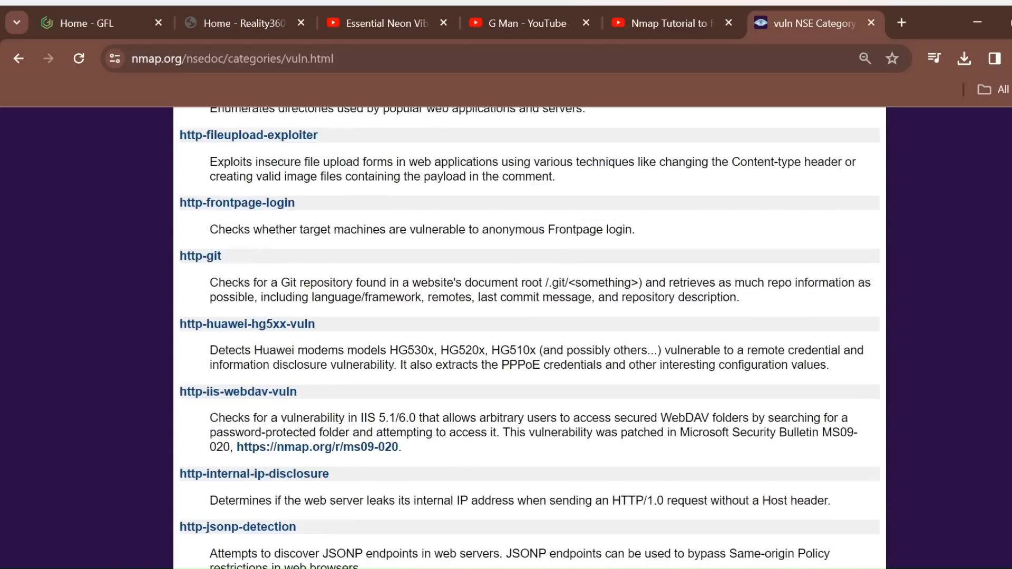
{"action": "scroll", "scroll_direction": "down", "scroll_amount": 3}
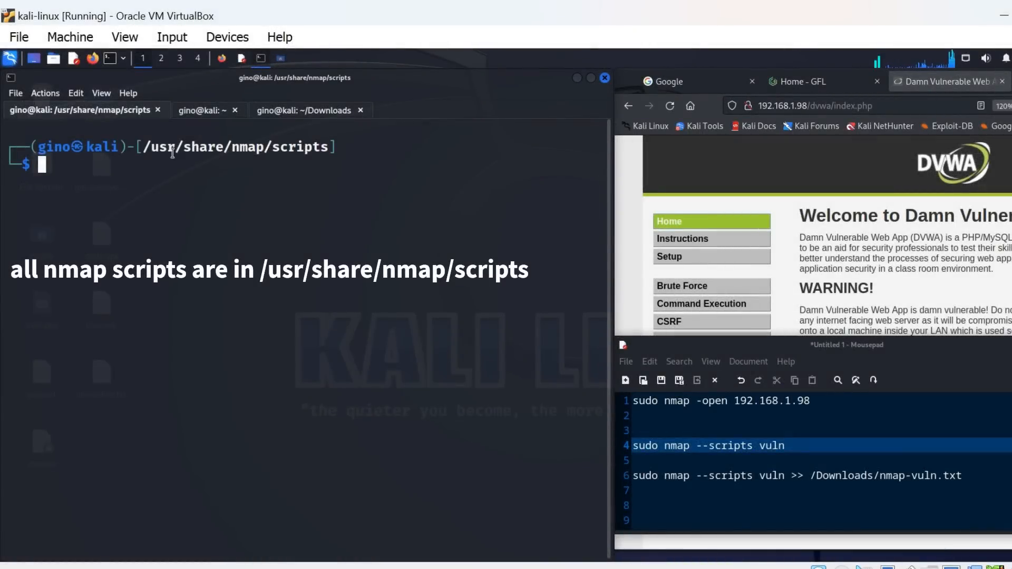
Step: List the contents of /usr/share/nmap/scripts with ls
{"action": "type", "text": "ls"}
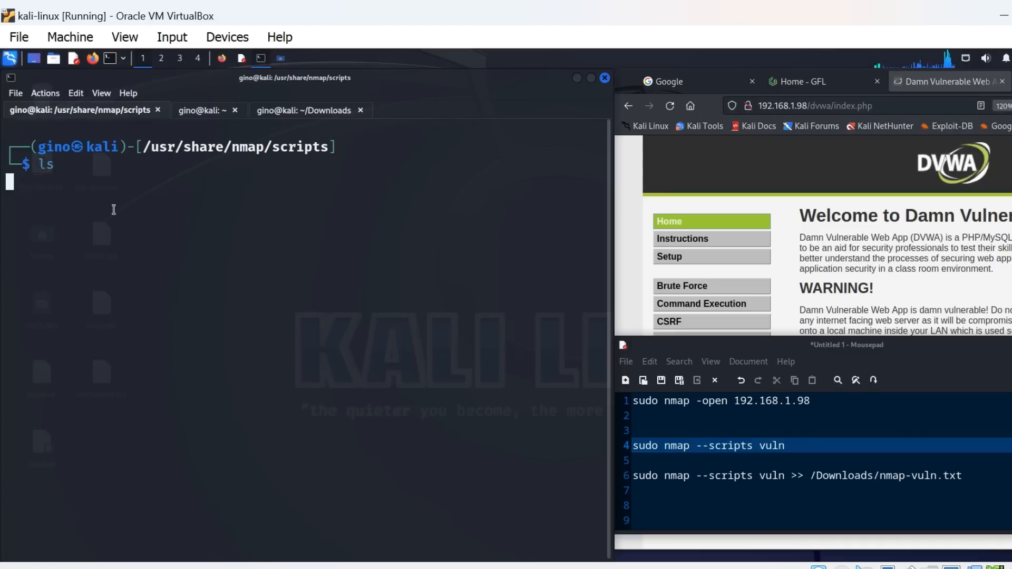
{"action": "key", "text": "Return"}
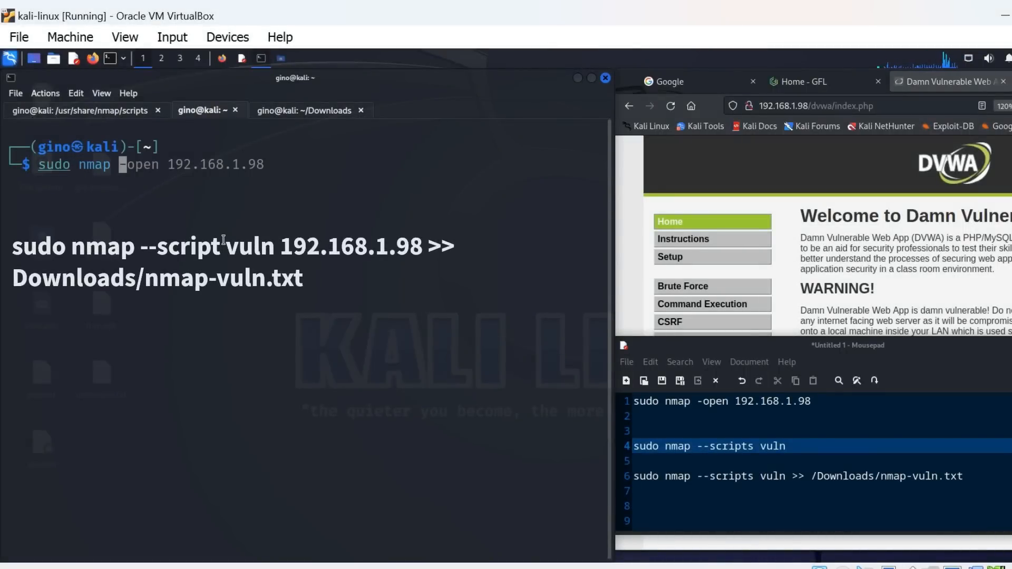
Step: Run sudo nmap --script vuln 192.168.1.98 appending output to Downloads/nmap-vuln.txt
{"action": "type", "text": "--script vuln 192.168.1.98 >> Downloads/nmap-vuln.txt"}
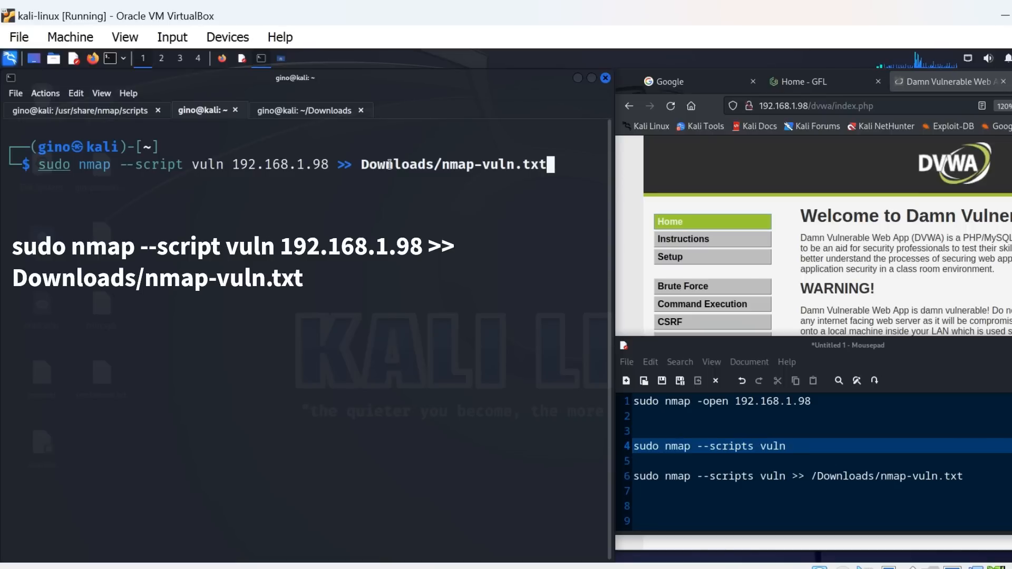
{"action": "mouse_move", "coordinate": [319, 175]}
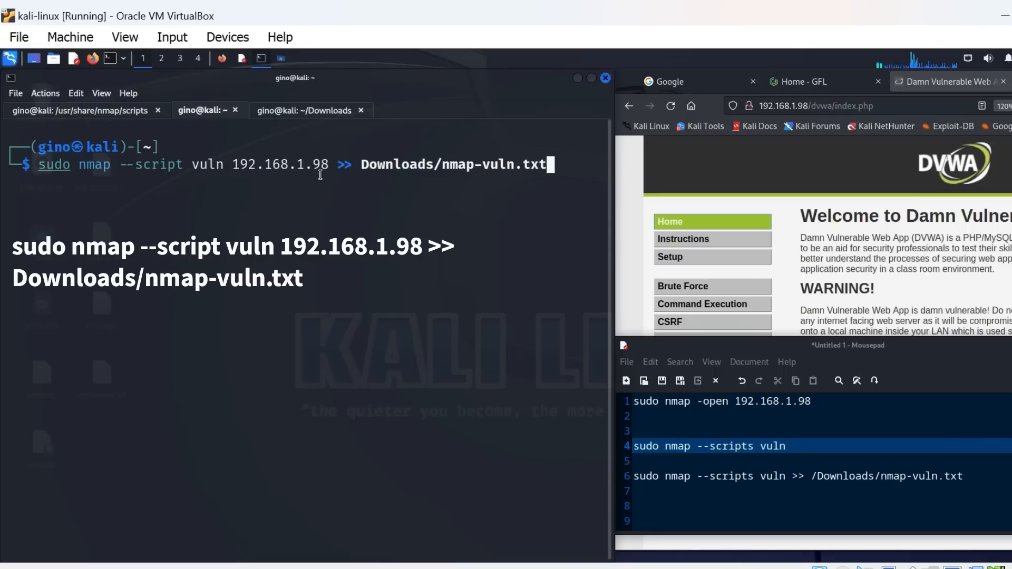
{"action": "mouse_move", "coordinate": [454, 333]}
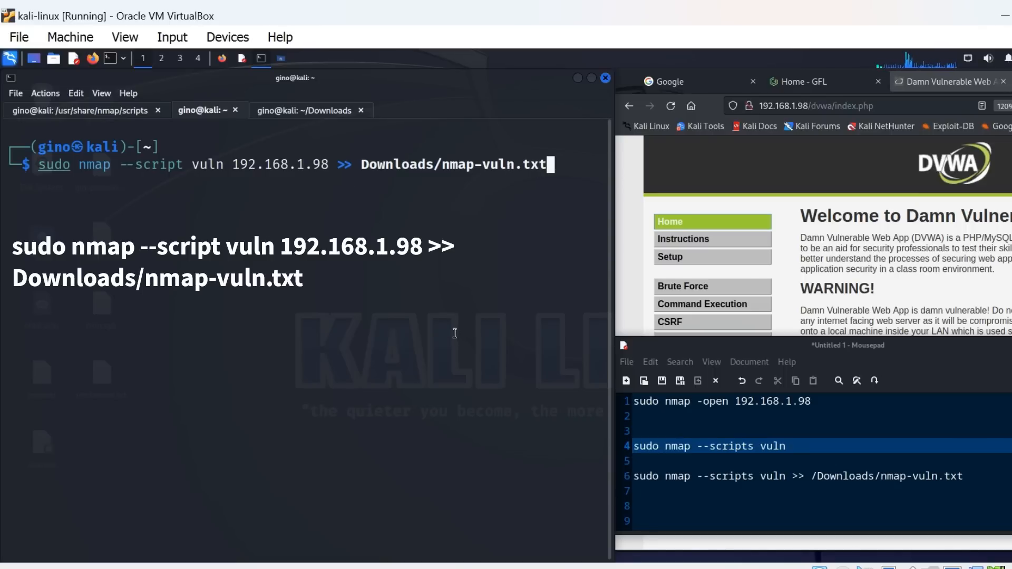
{"action": "key", "text": "Return"}
{"action": "type", "text": "ls"}
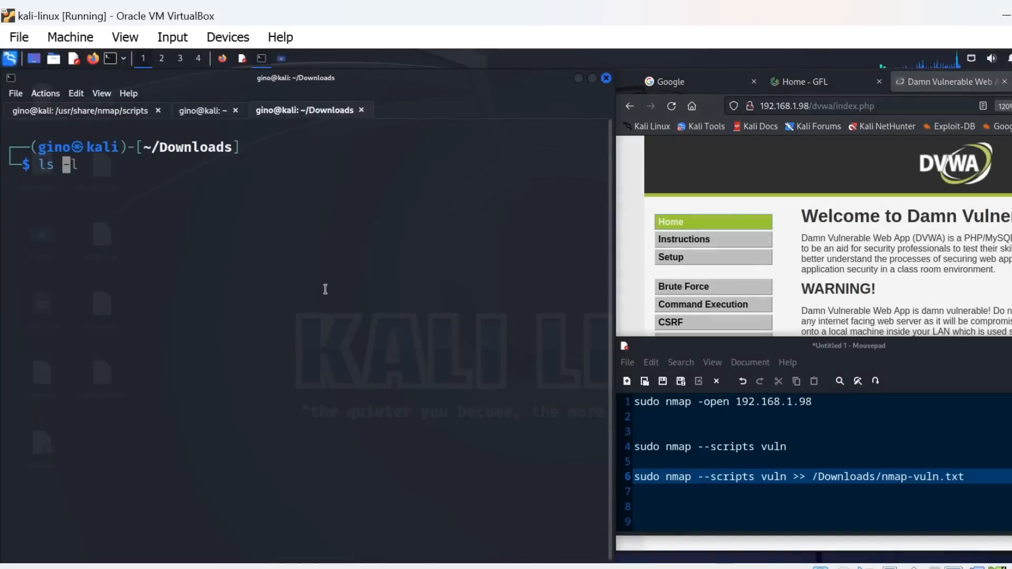
Step: List Downloads with ls -l, then cat nmap-vuln.txt and review the vulnerable SSL findings
{"action": "key", "text": "Return"}
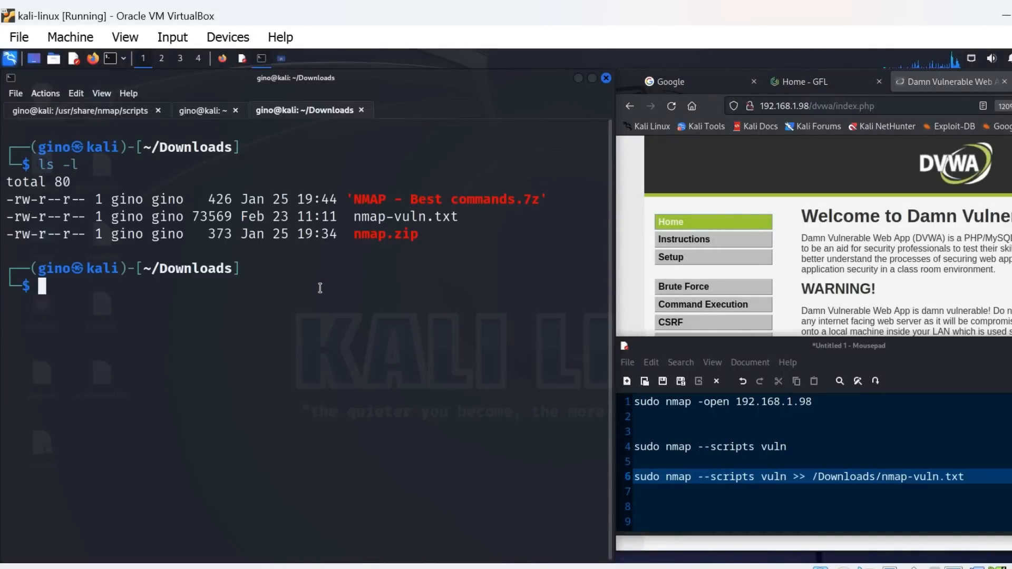
{"action": "mouse_move", "coordinate": [226, 321]}
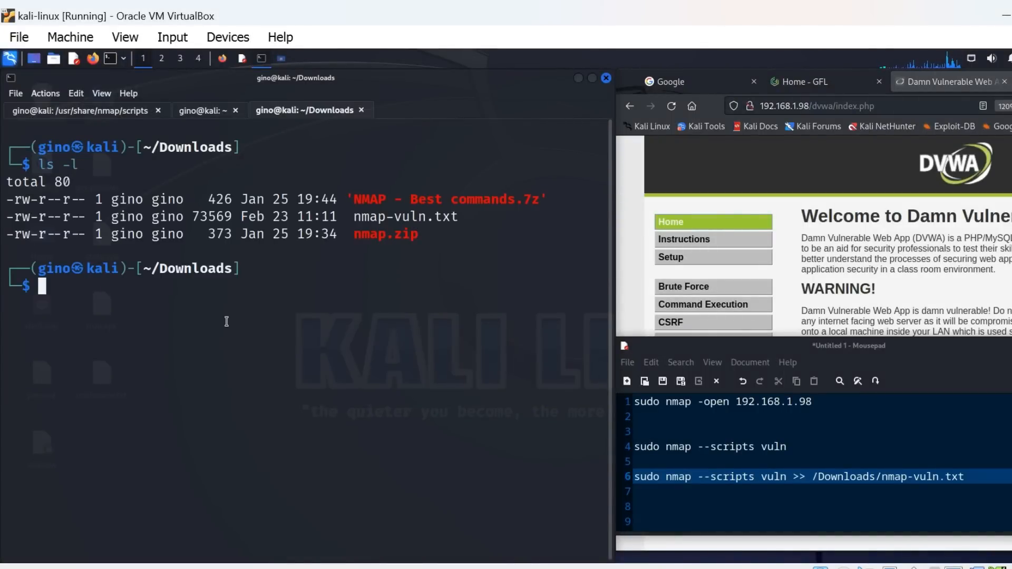
{"action": "type", "text": "cat nmap-vuln.txt"}
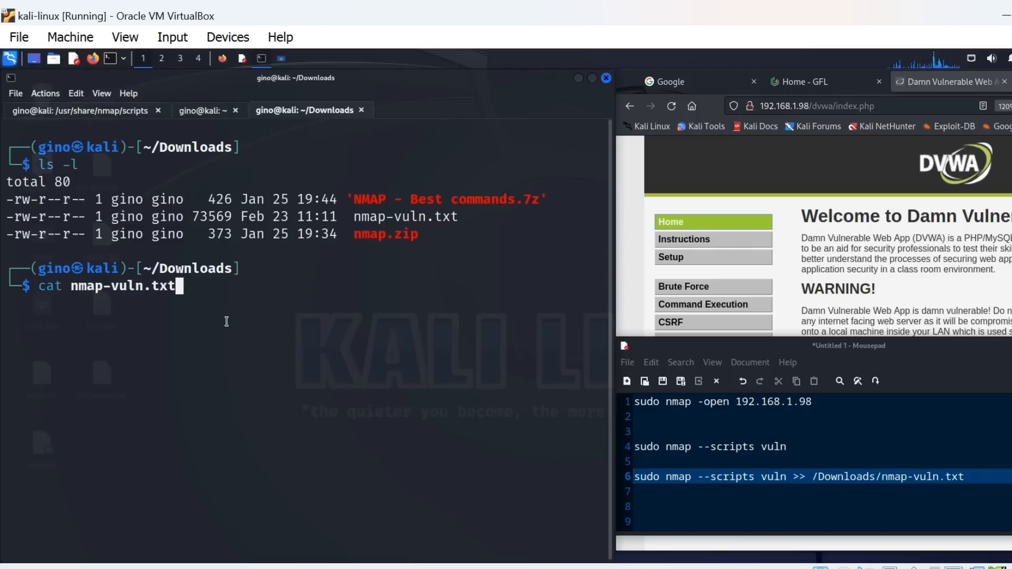
{"action": "key", "text": "Return"}
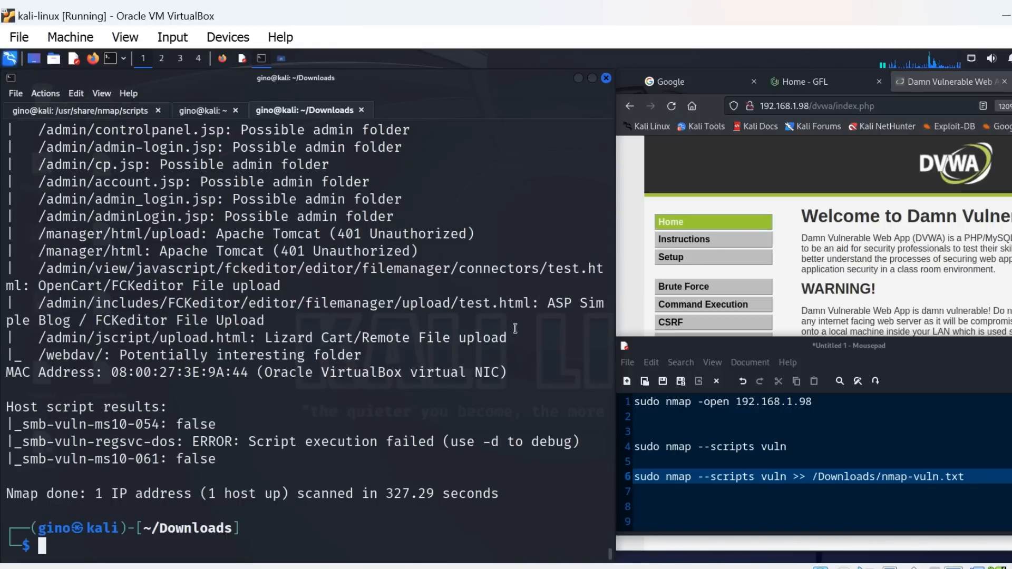
{"action": "scroll", "scroll_direction": "up", "scroll_amount": 3}
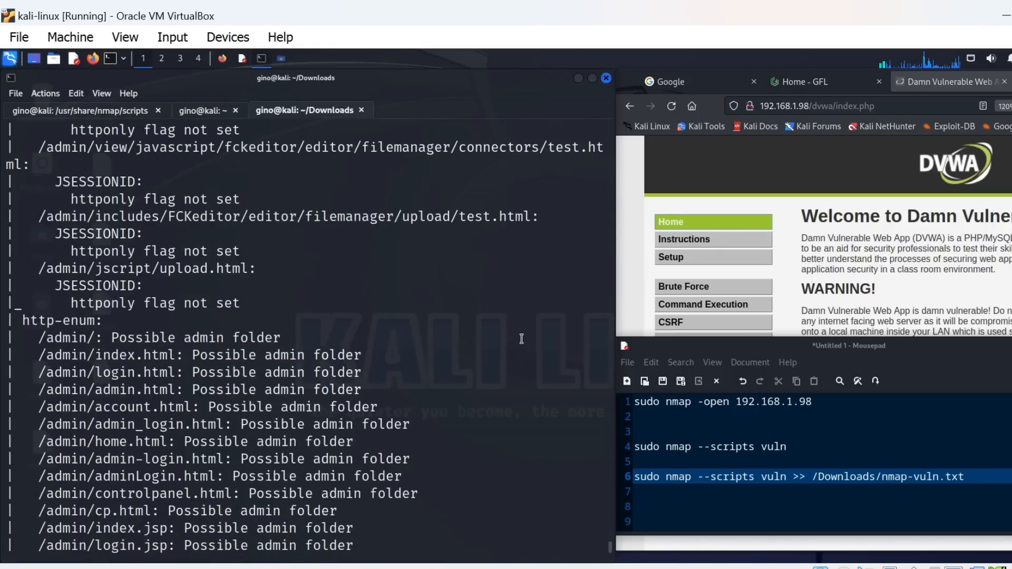
{"action": "scroll", "scroll_direction": "up", "scroll_amount": 3}
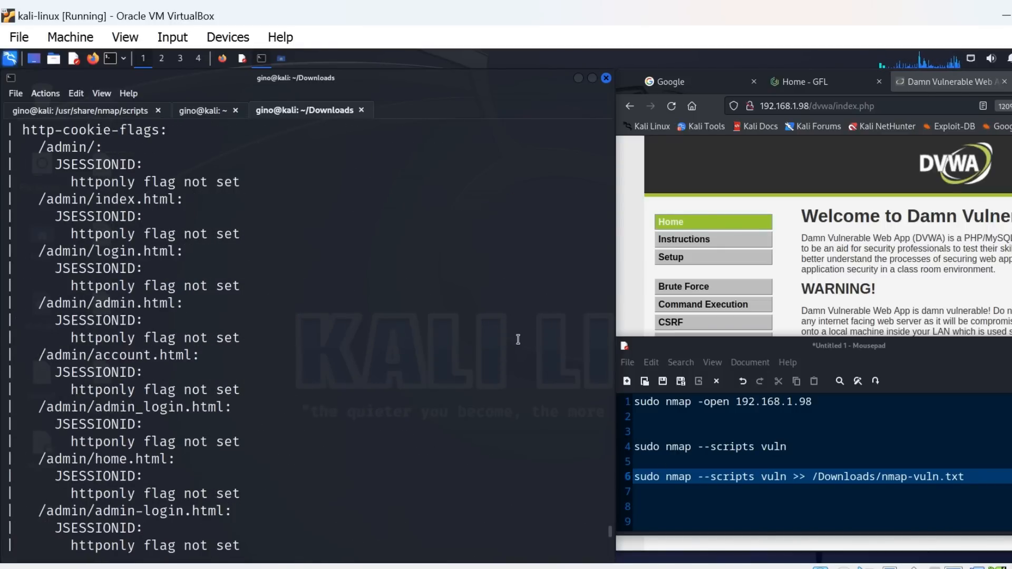
{"action": "scroll", "scroll_direction": "down", "scroll_amount": 3}
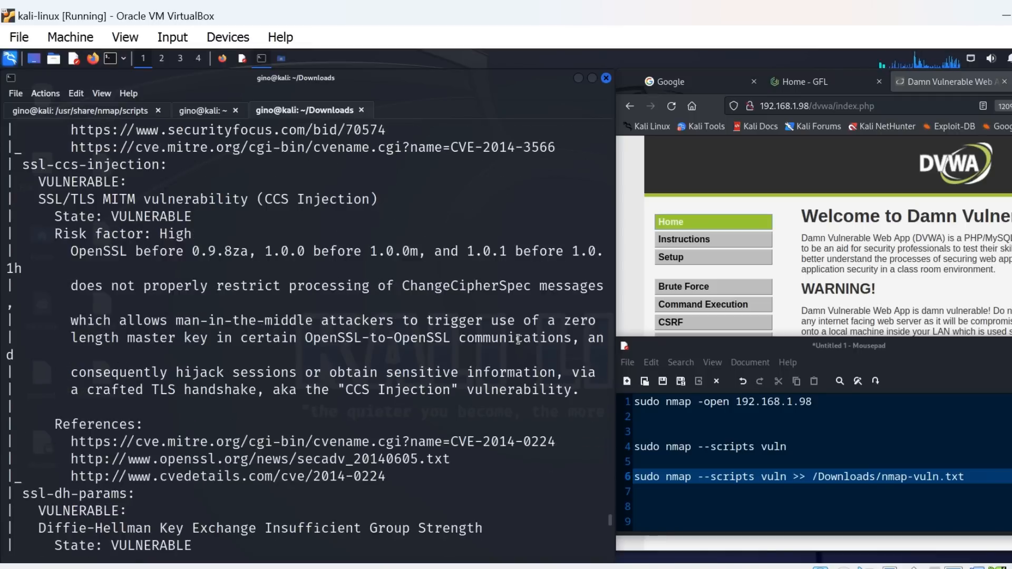
{"action": "scroll", "scroll_direction": "down", "scroll_amount": 3}
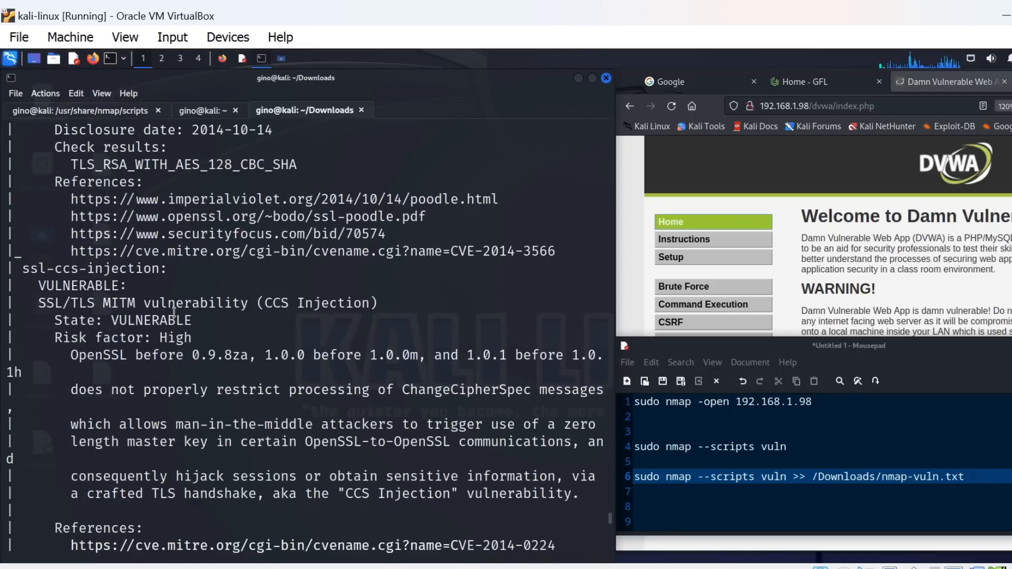
{"action": "scroll", "scroll_direction": "up", "scroll_amount": 3}
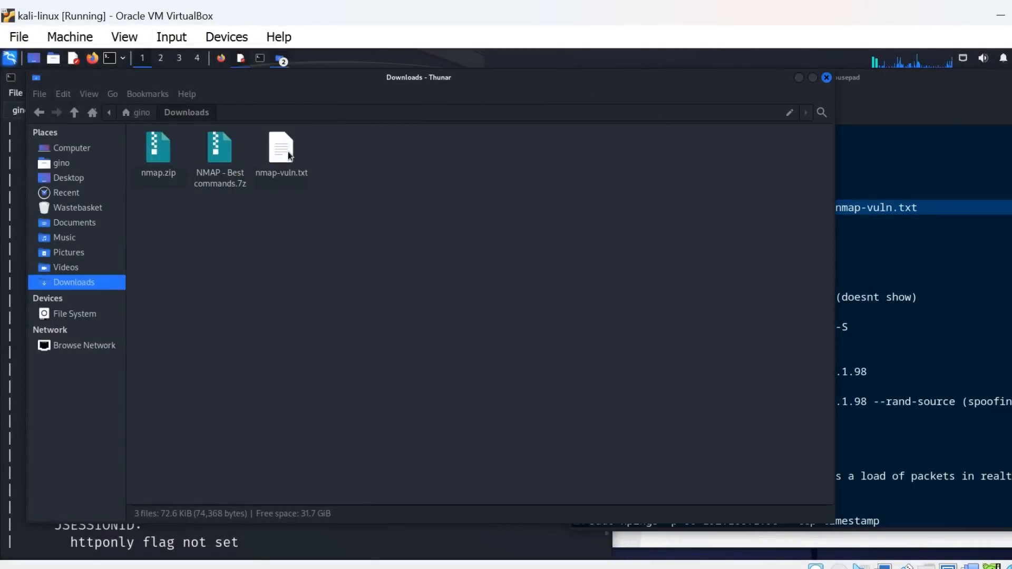
Step: Open nmap-vuln.txt in Mousepad and locate the vsftpd 2.3.4 backdoor CVE-2011-2523 lines
{"action": "double_click", "coordinate": [281, 145]}
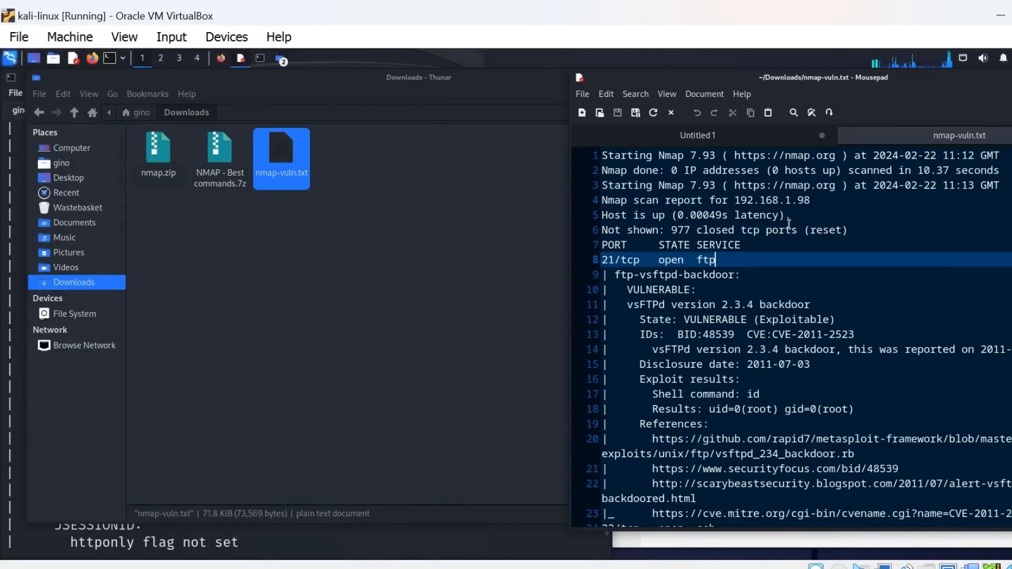
{"action": "scroll", "scroll_direction": "down", "scroll_amount": 3}
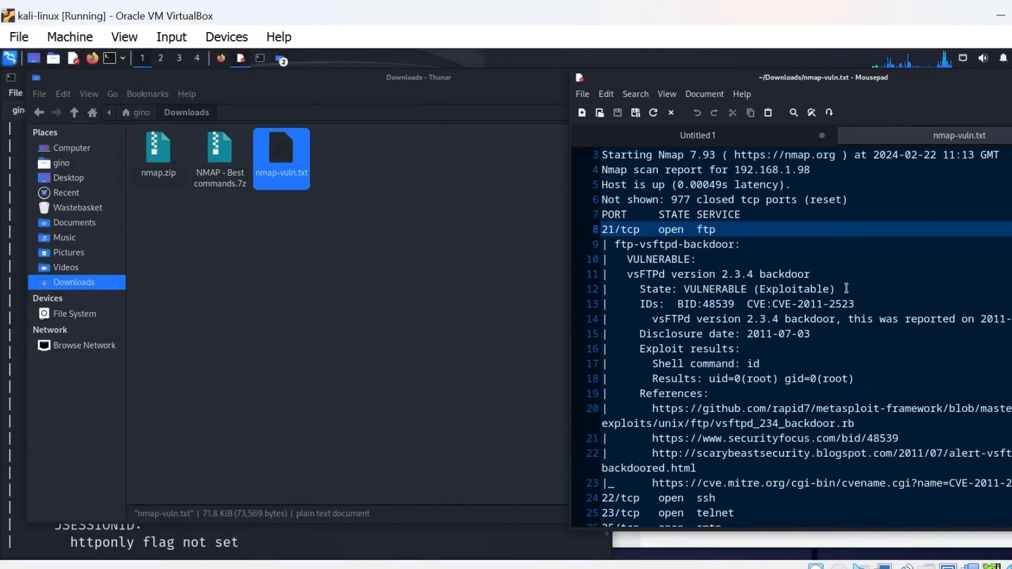
{"action": "left_click", "coordinate": [778, 305]}
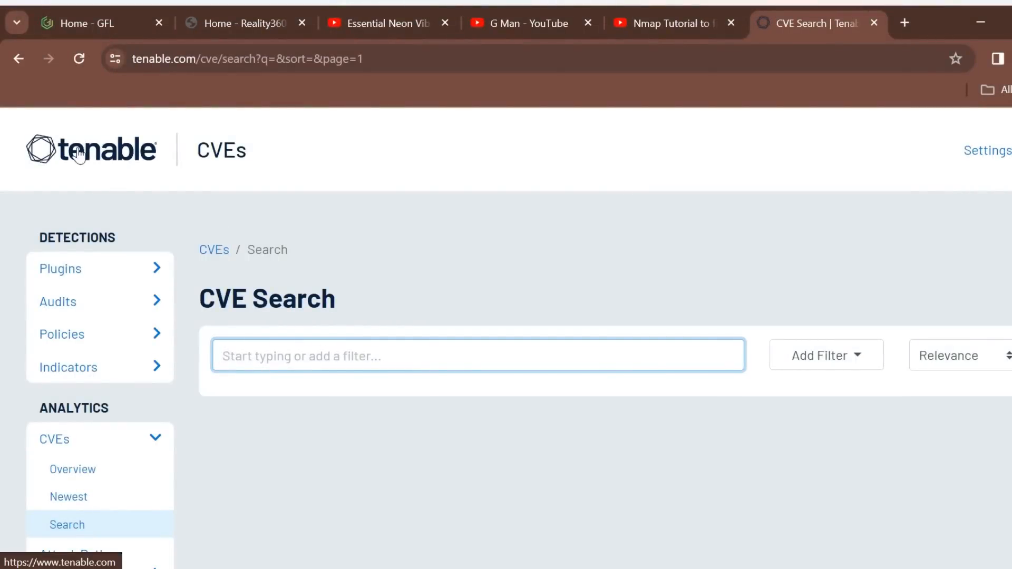
Step: Search Tenable for CVE-2011-2523 and open its vsftpd 2.3.4 backdoor detail page
{"action": "type", "text": "CVE-2011-2523"}
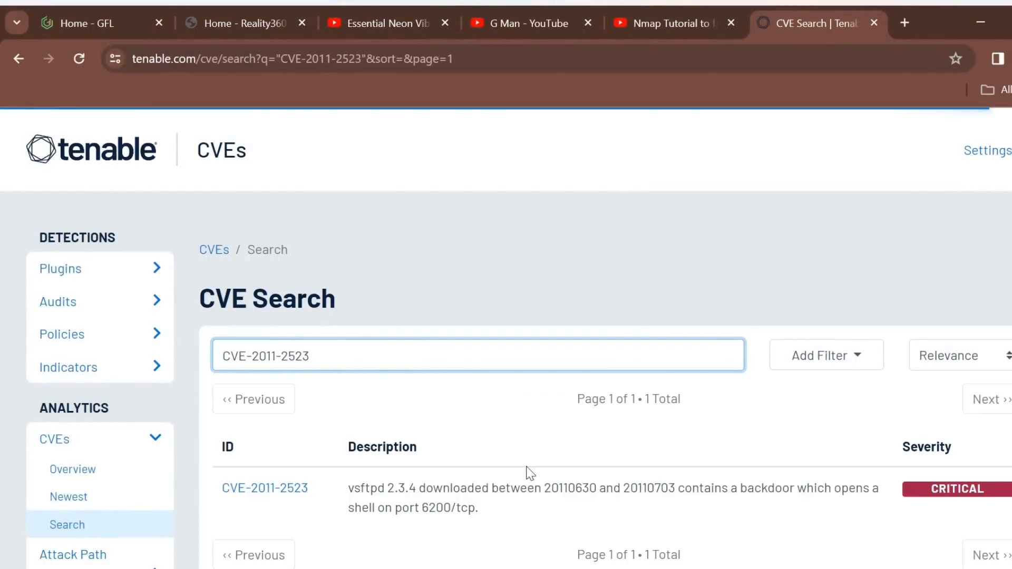
{"action": "scroll", "scroll_direction": "down", "scroll_amount": 3}
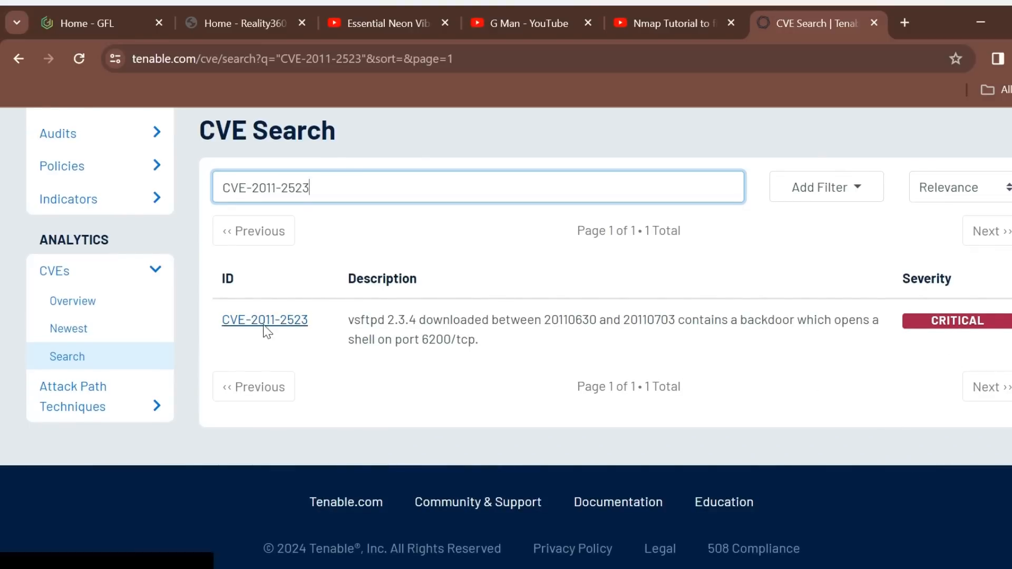
{"action": "left_click", "coordinate": [264, 319]}
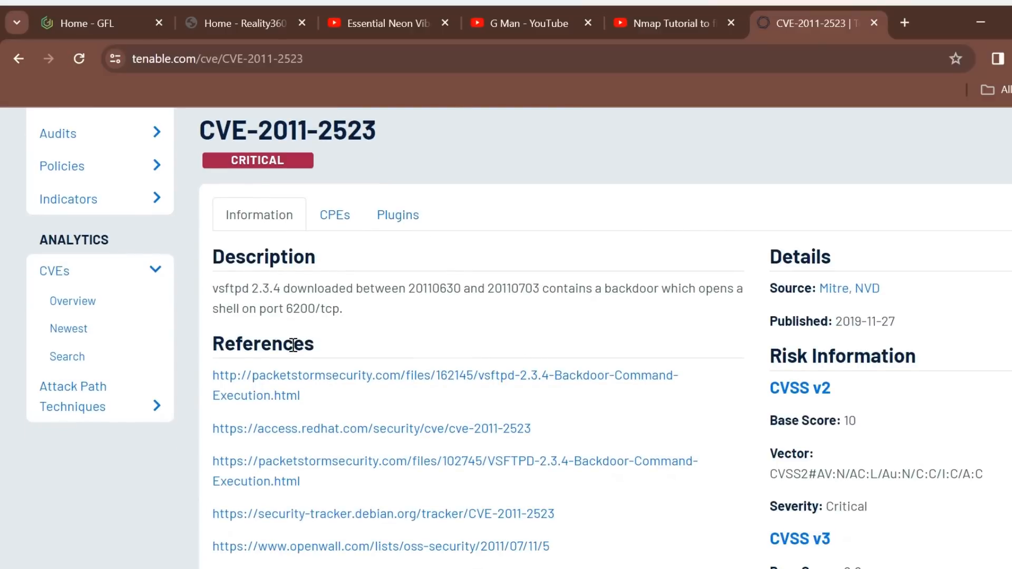
{"action": "scroll", "scroll_direction": "down", "scroll_amount": 3}
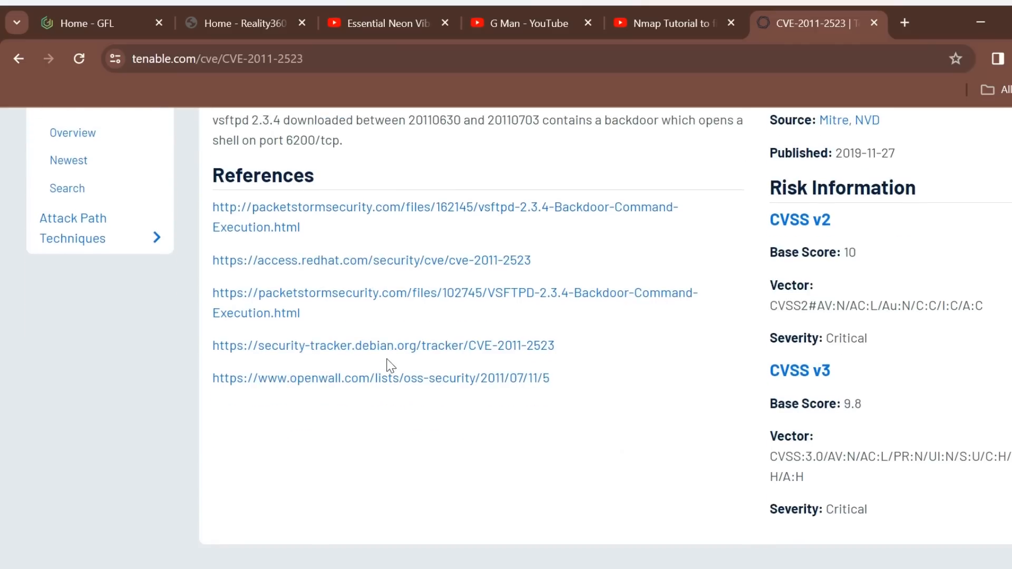
{"action": "scroll", "scroll_direction": "up", "scroll_amount": 3}
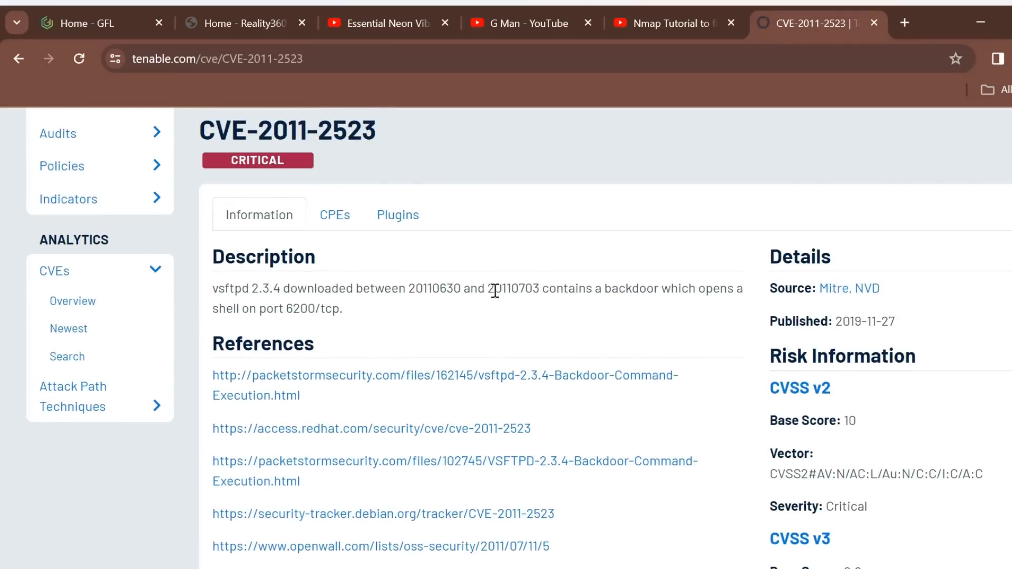
{"action": "scroll", "scroll_direction": "down", "scroll_amount": 3}
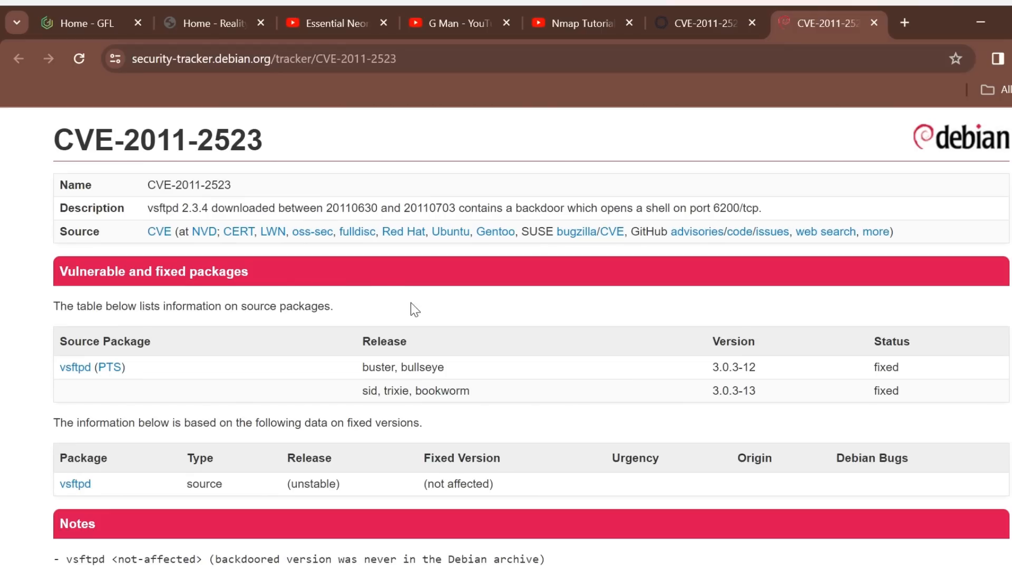
{"action": "mouse_move", "coordinate": [715, 374]}
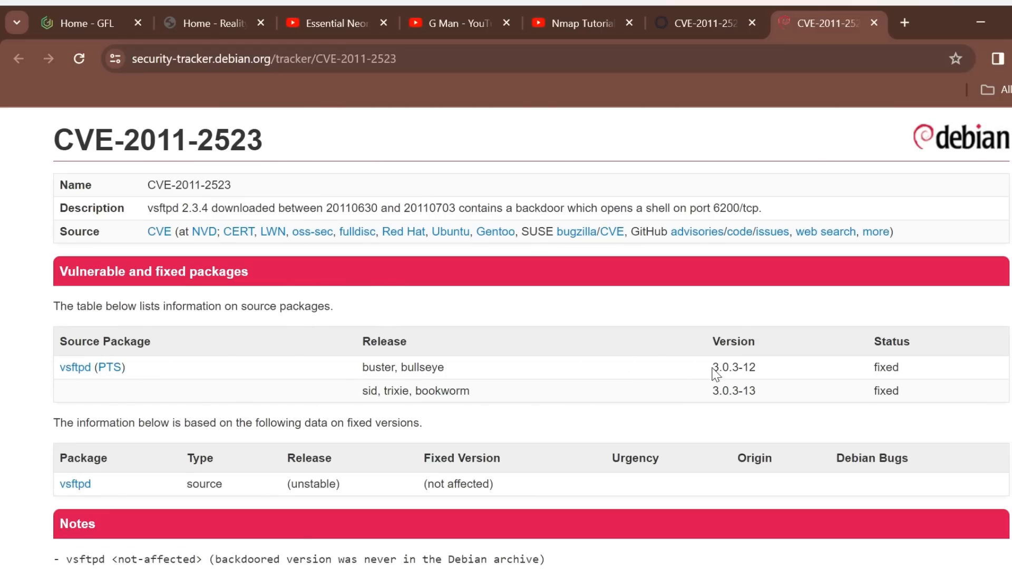
Step: Select the fixed vsftpd version 3.0.3-12 in the Debian tracker's packages table
{"action": "double_click", "coordinate": [734, 367]}
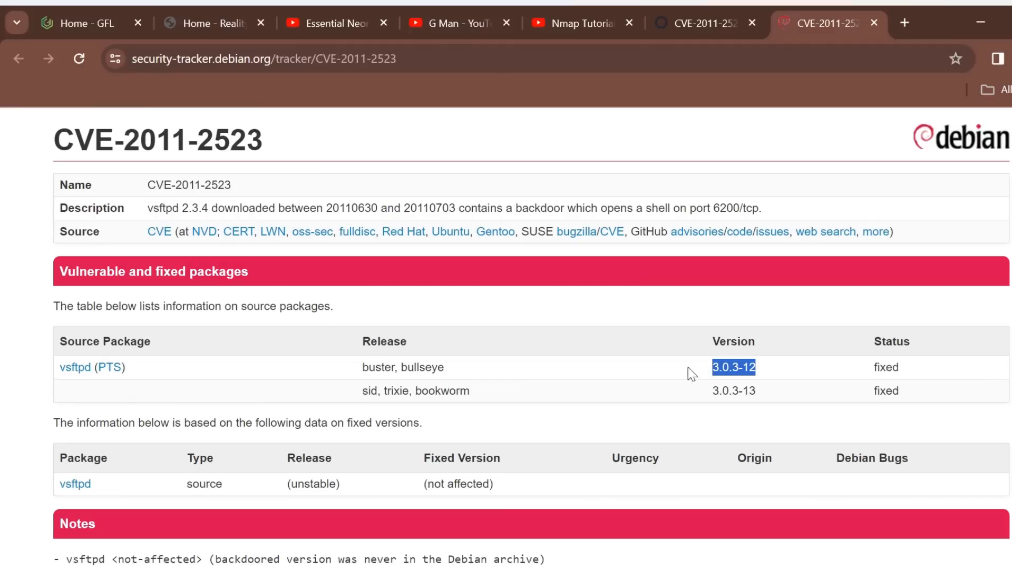
{"action": "double_click", "coordinate": [885, 368]}
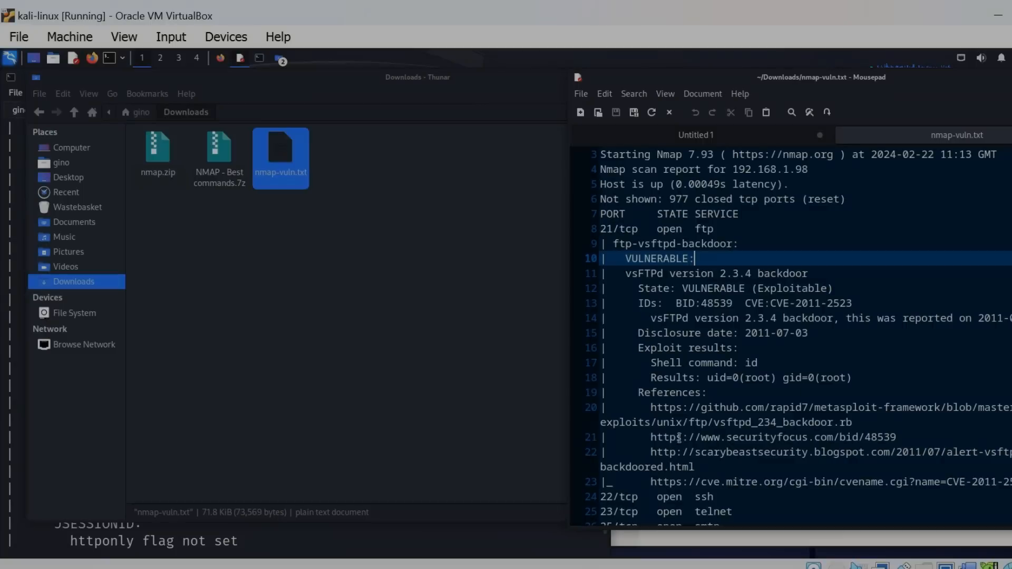
Step: Select all of nmap-vuln.txt, then show Kali's Recently Used applications list
{"action": "key", "text": "ctrl+a"}
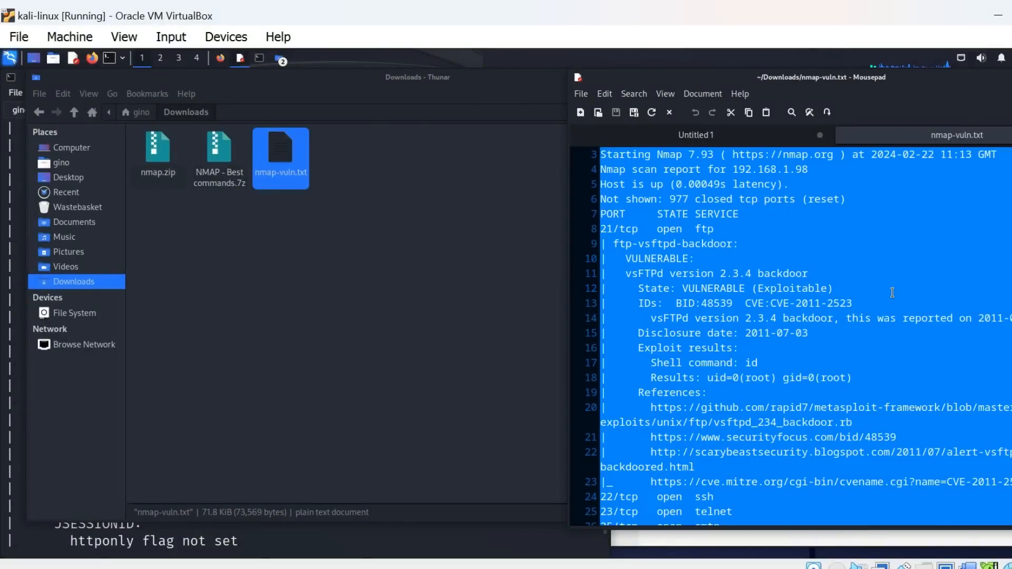
{"action": "mouse_move", "coordinate": [247, 183]}
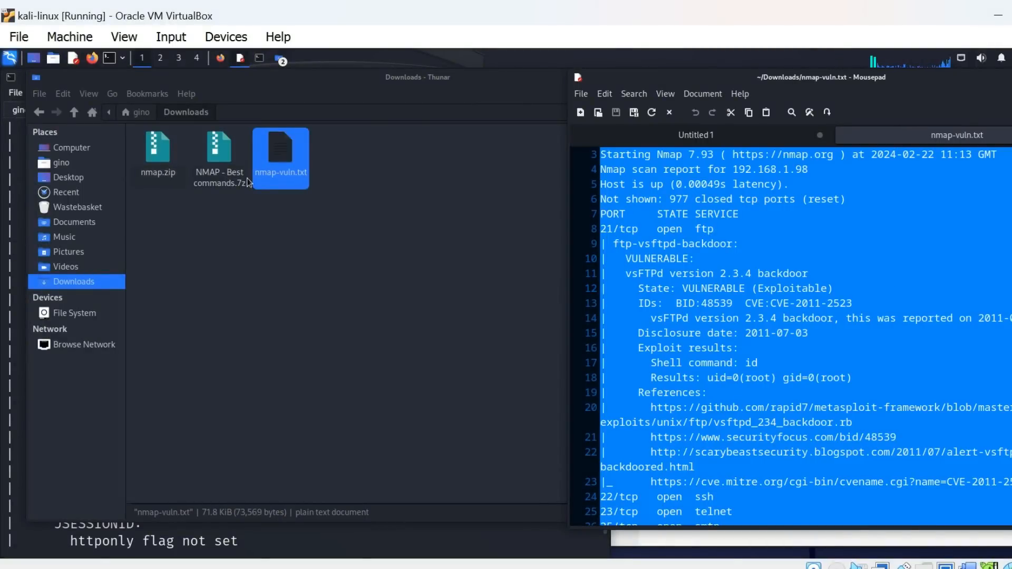
{"action": "left_click", "coordinate": [10, 58]}
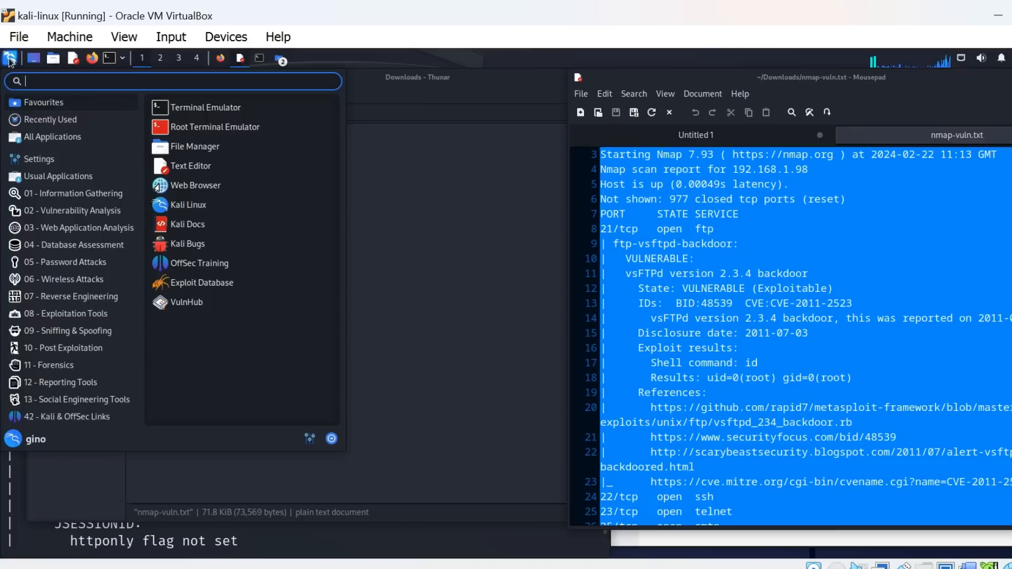
{"action": "left_click", "coordinate": [49, 119]}
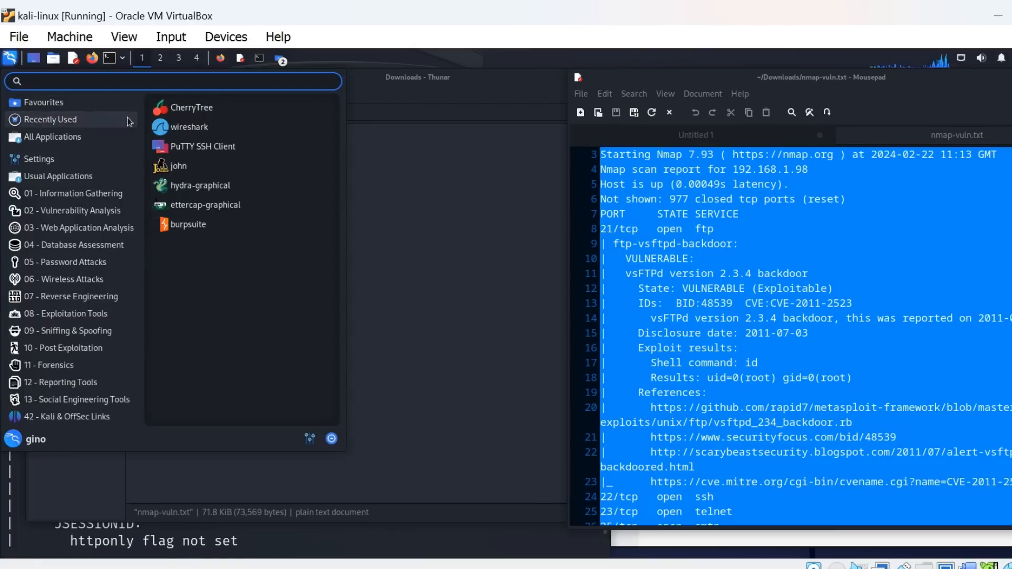
{"action": "mouse_move", "coordinate": [193, 107]}
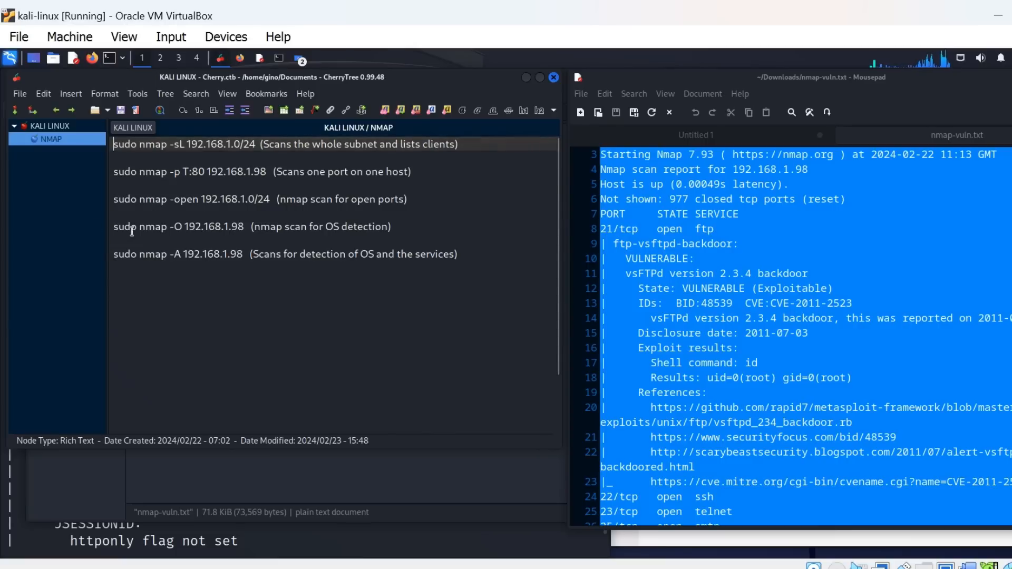
{"action": "mouse_move", "coordinate": [173, 445]}
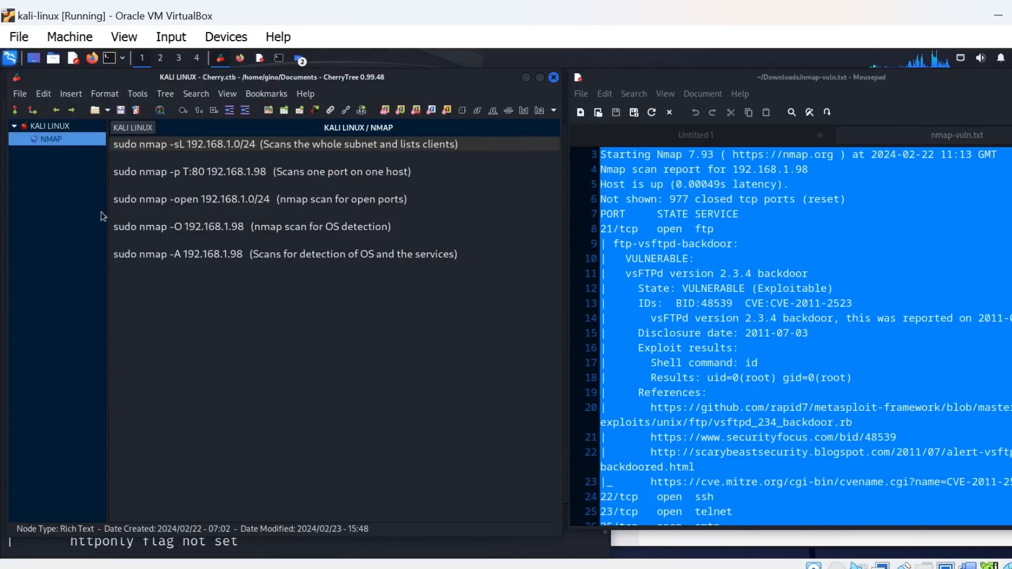
Step: Add a subnode named 'NMAP Script' under the KALI LINUX node
{"action": "right_click", "coordinate": [51, 126]}
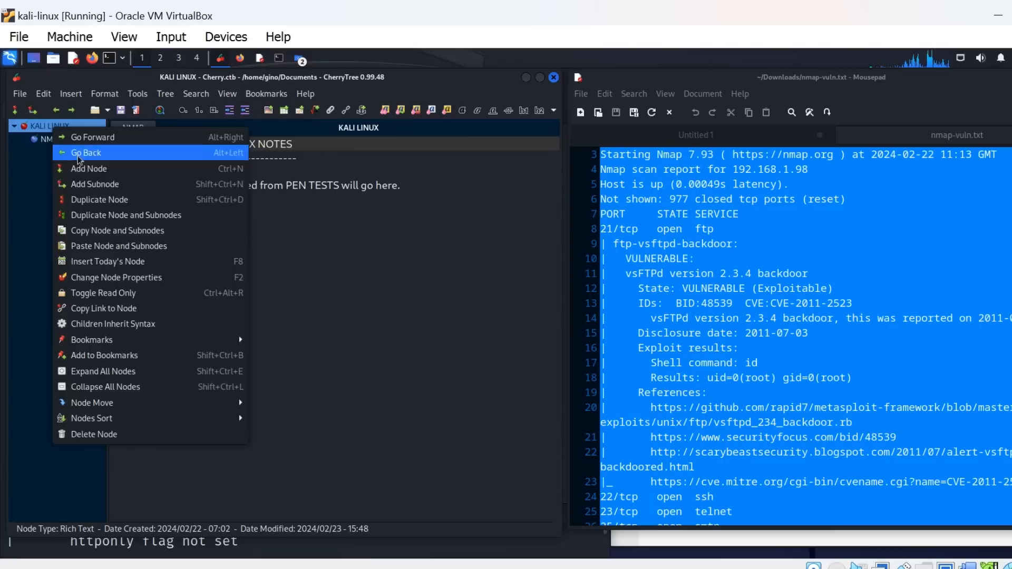
{"action": "mouse_move", "coordinate": [100, 285]}
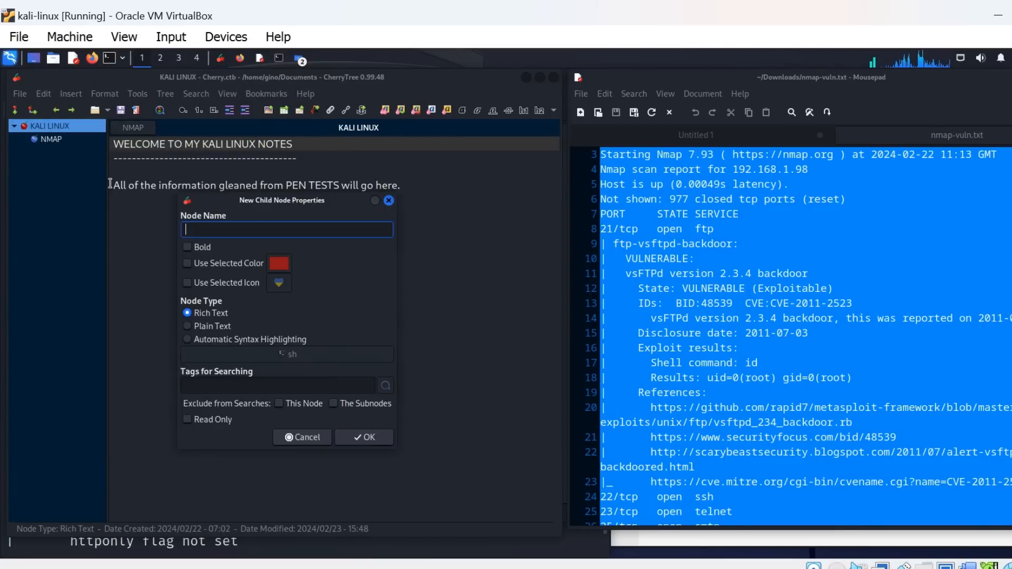
{"action": "type", "text": "N"}
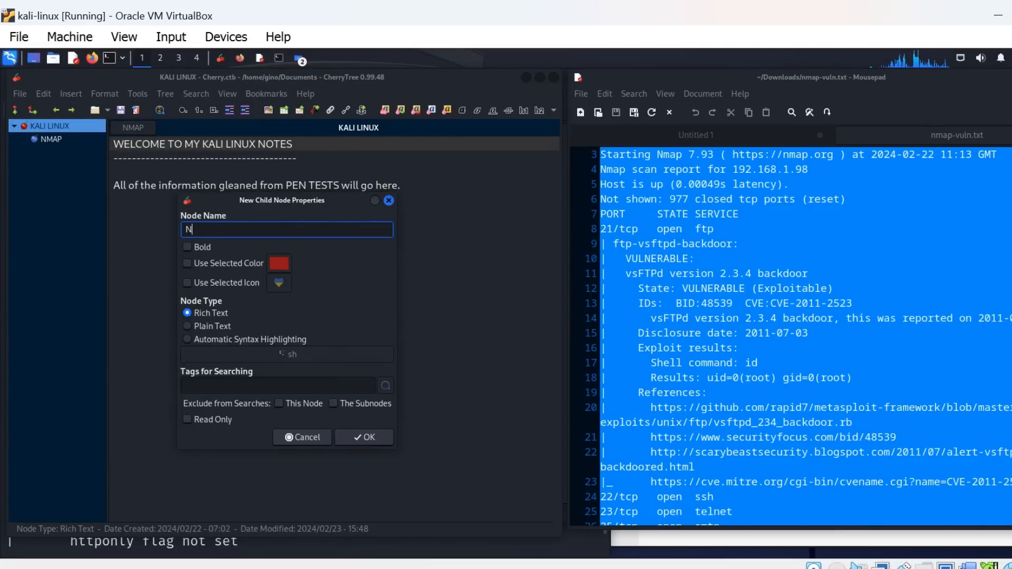
{"action": "type", "text": "MAP"}
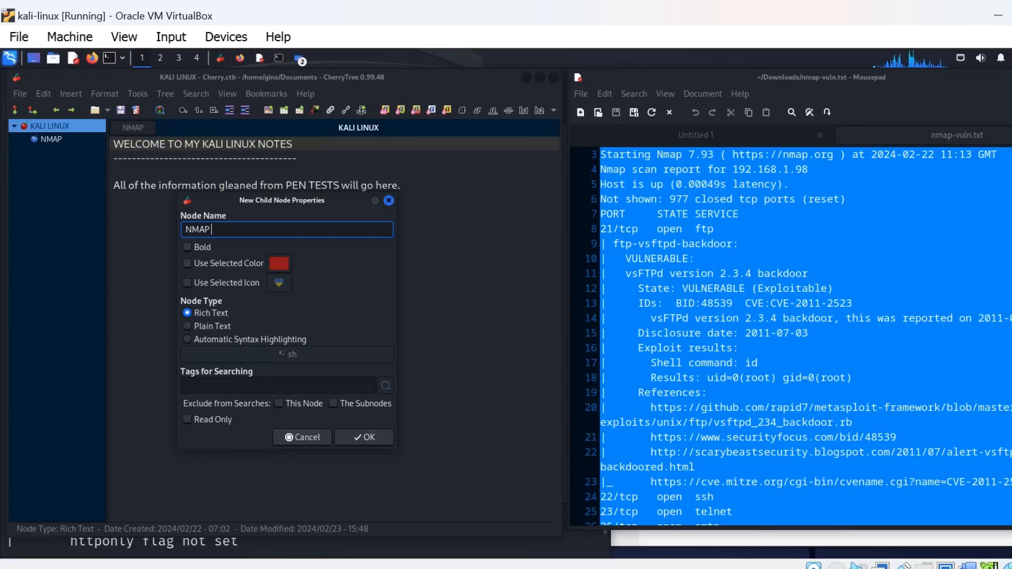
{"action": "type", "text": "Sc"}
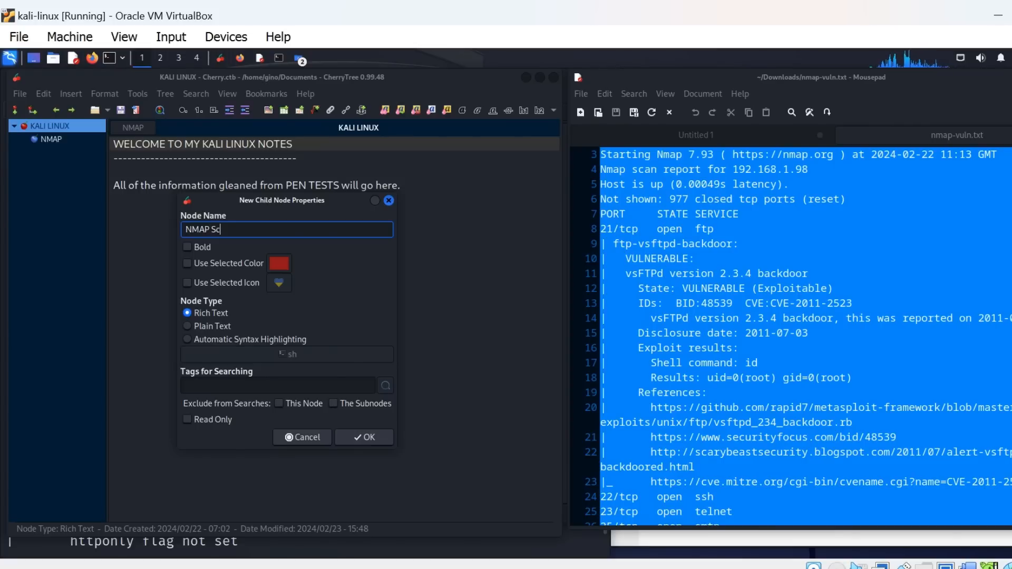
{"action": "type", "text": "ript"}
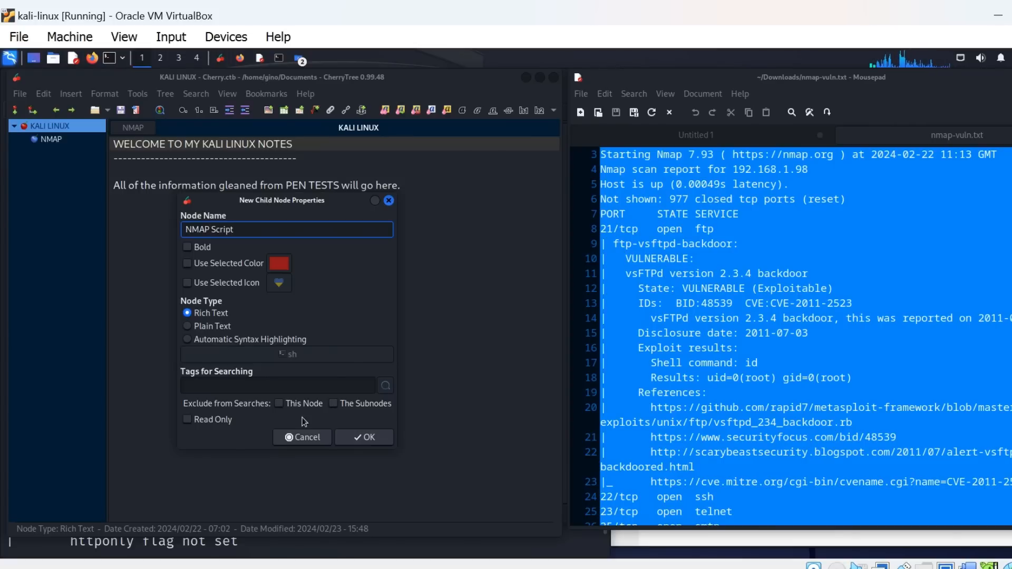
{"action": "left_click", "coordinate": [364, 438]}
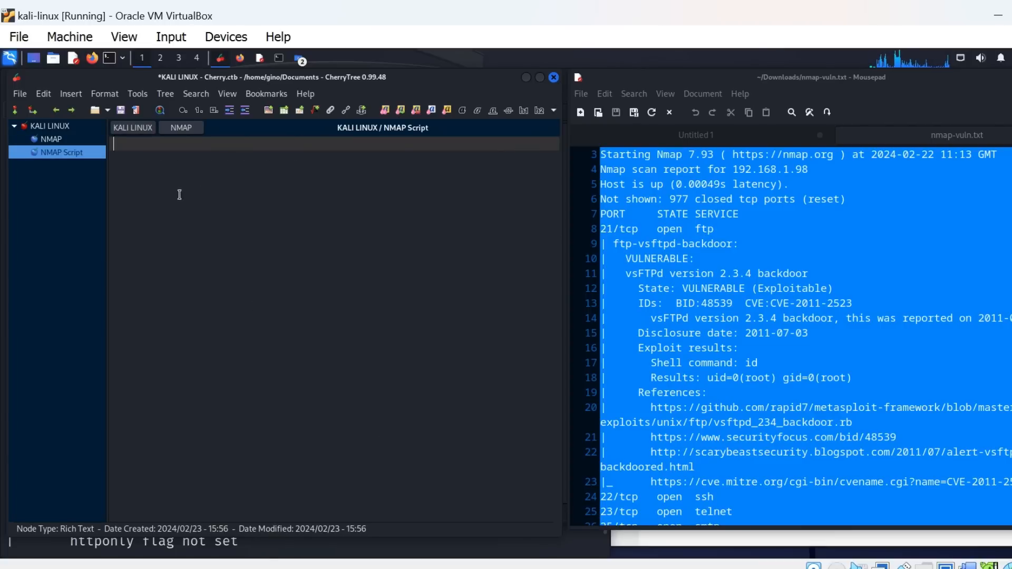
Step: Paste the full nmap vuln scan report into the NMAP Script node and review it
{"action": "left_click", "coordinate": [62, 152]}
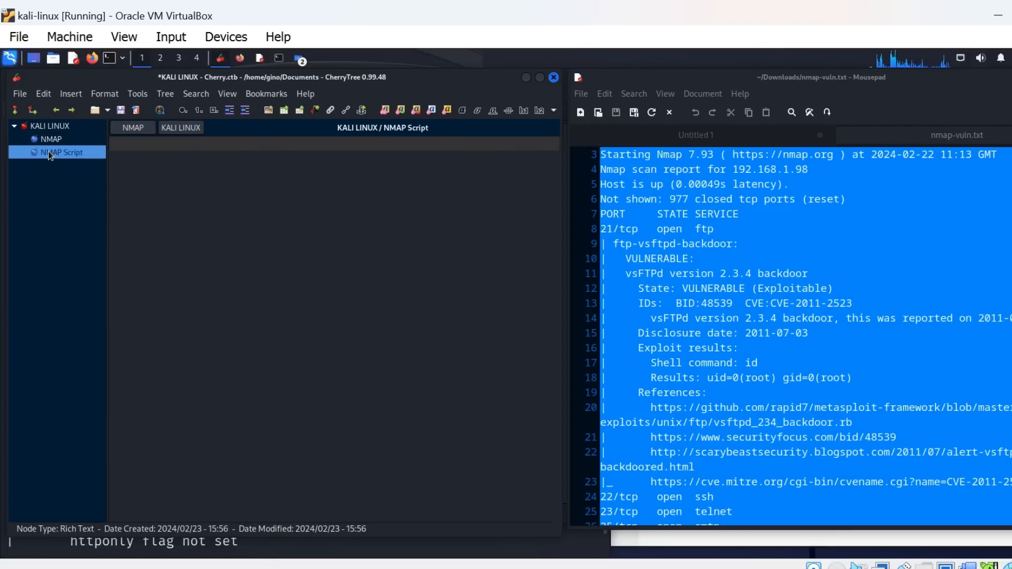
{"action": "left_click", "coordinate": [62, 152]}
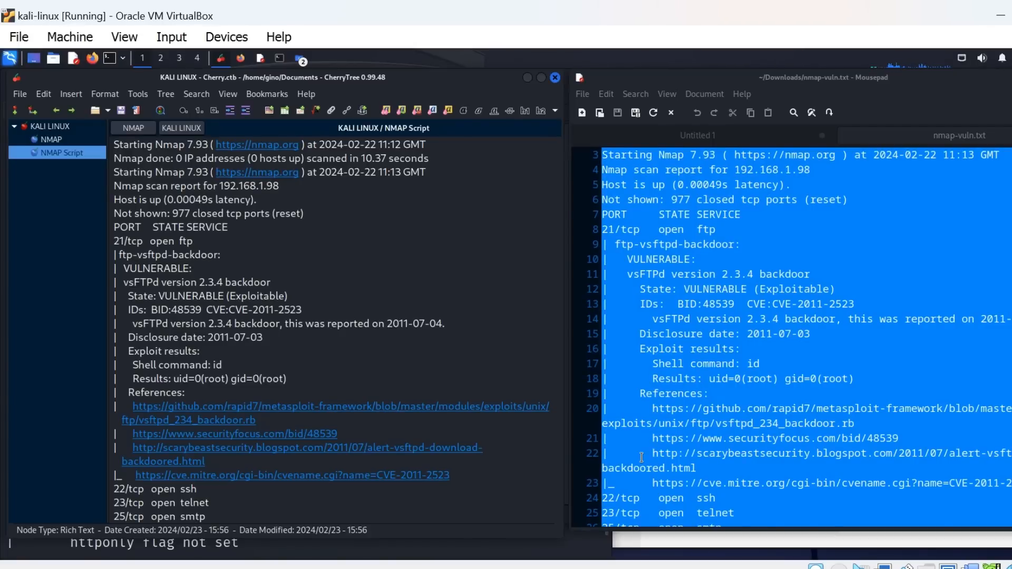
{"action": "left_click", "coordinate": [391, 268]}
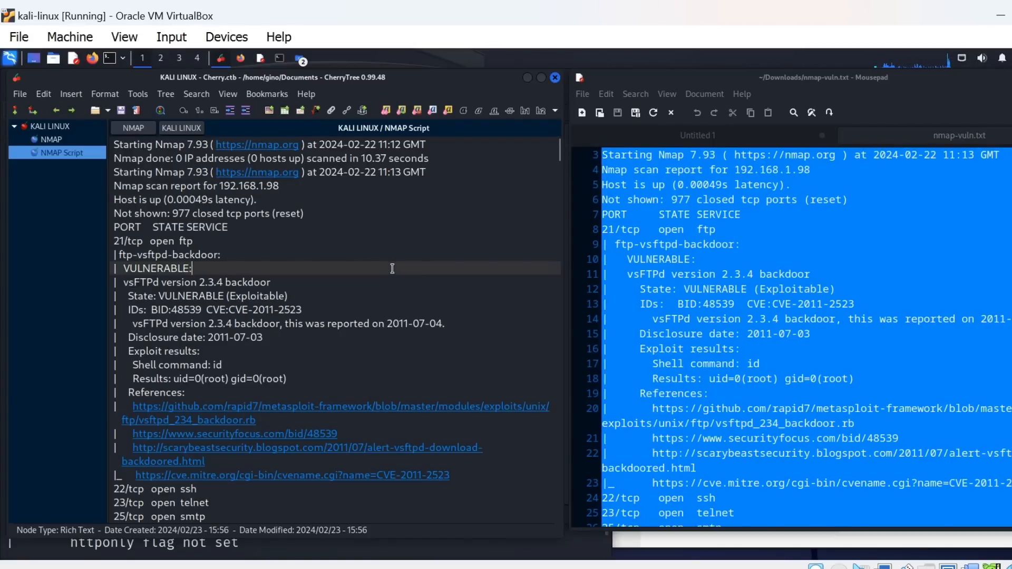
{"action": "scroll", "scroll_direction": "down", "scroll_amount": 3}
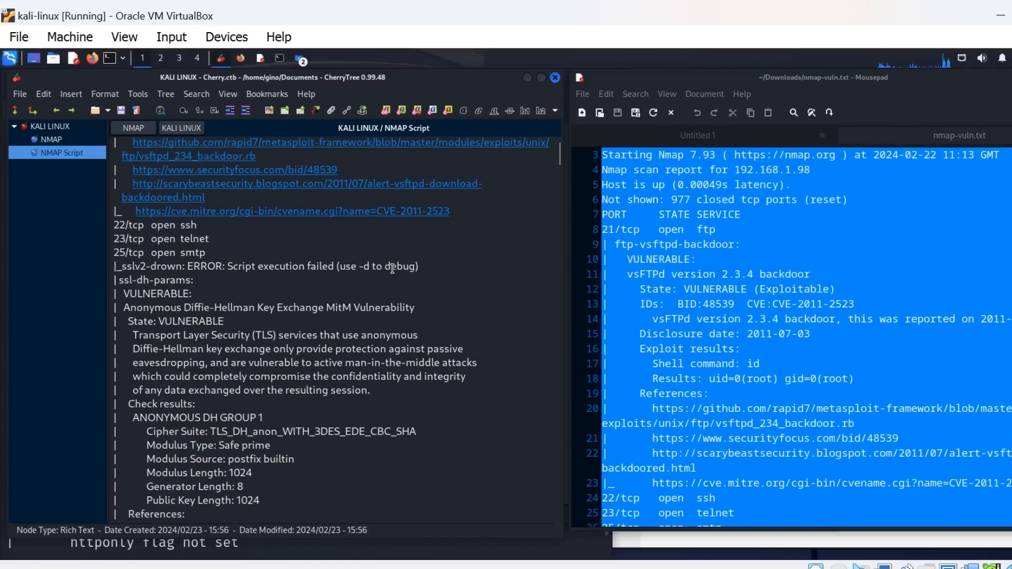
{"action": "scroll", "scroll_direction": "down", "scroll_amount": 3}
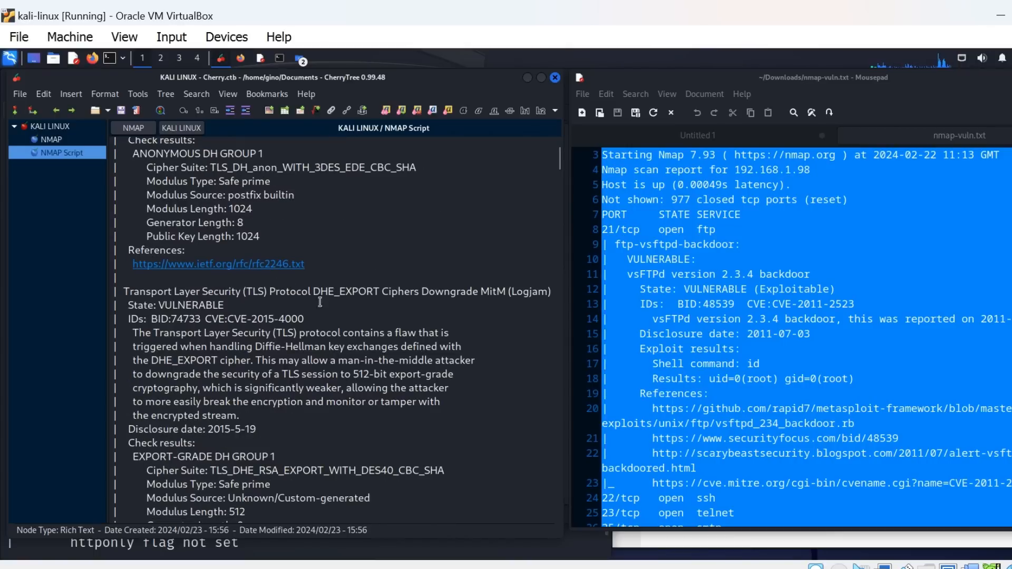